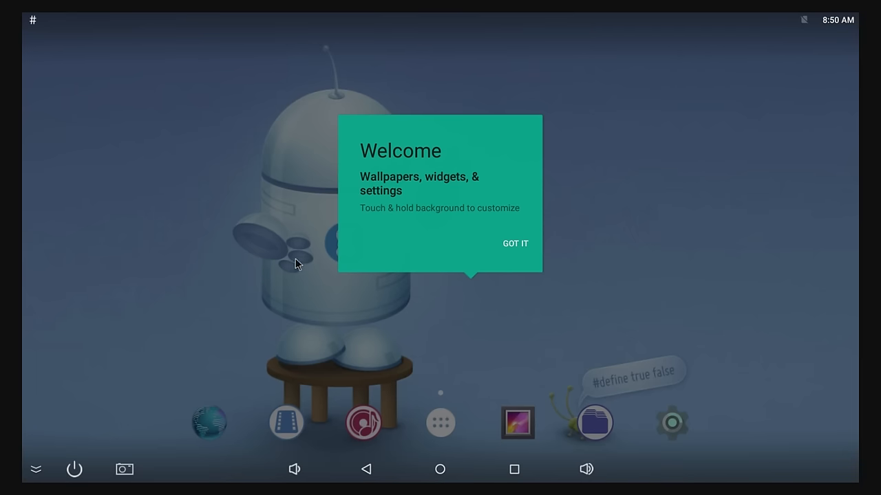
mouse_move(246, 292)
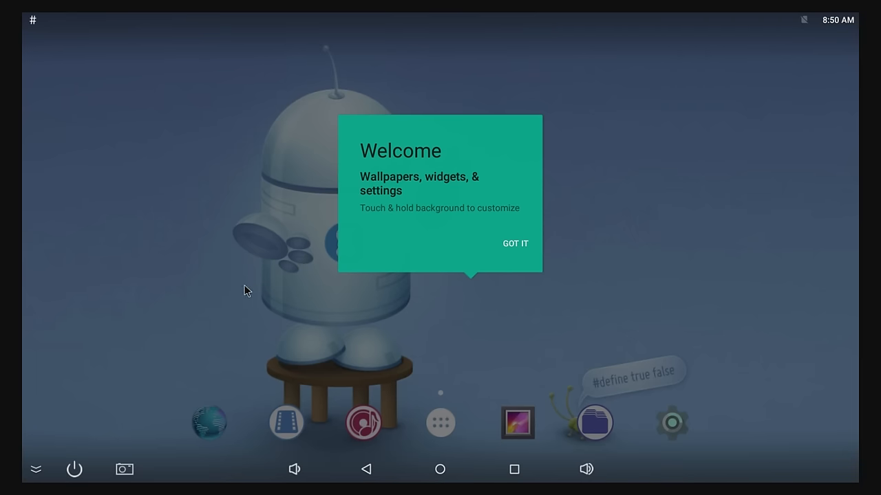
mouse_move(278, 278)
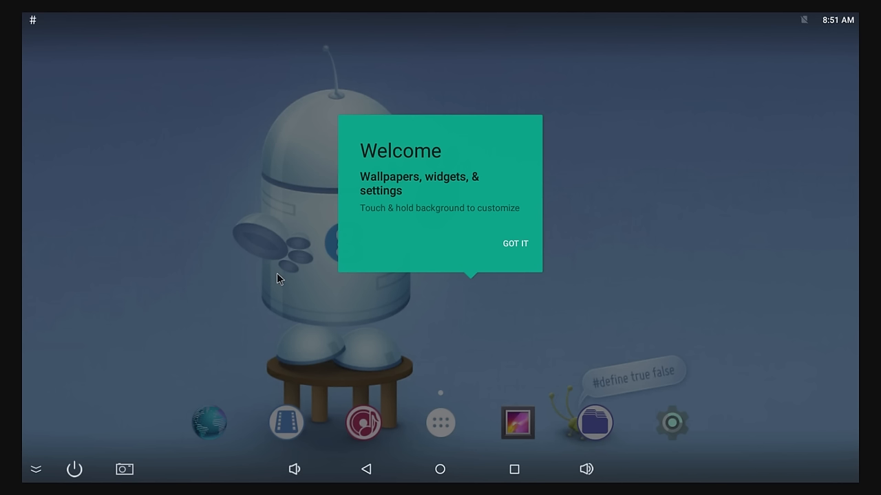
mouse_move(515, 243)
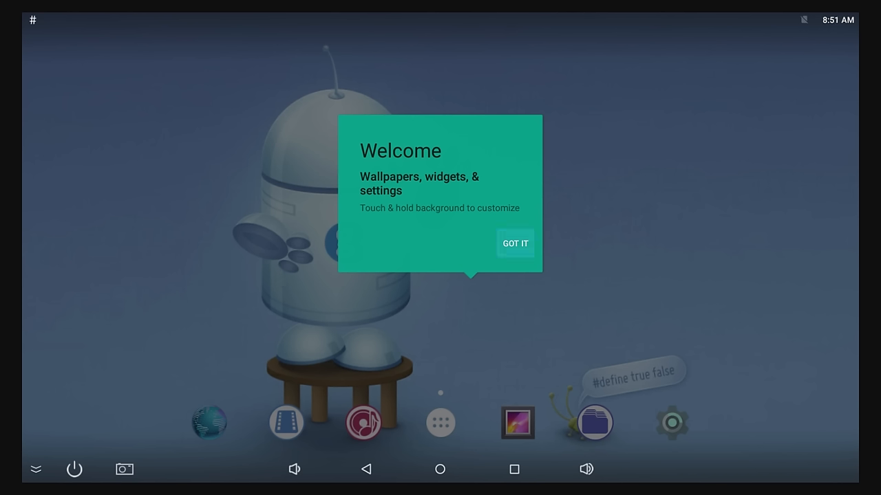
Step: Dismiss the launcher's welcome tip so the home screen is clear
click(440, 422)
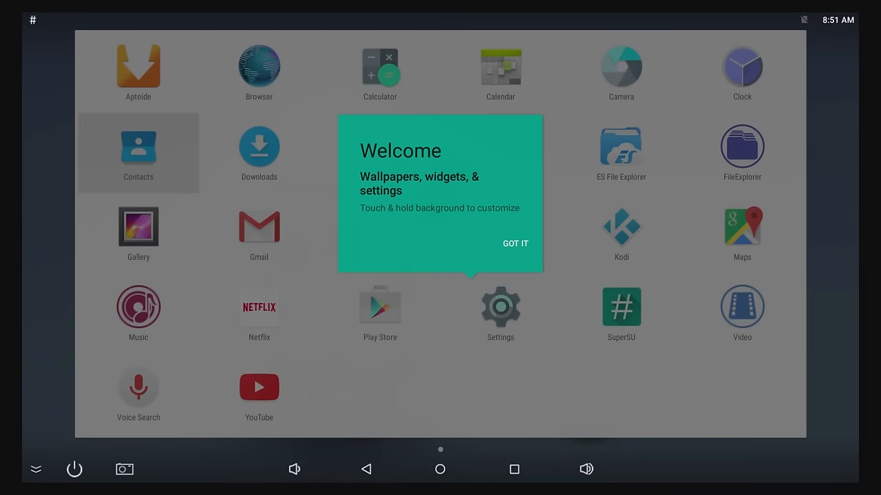
mouse_move(284, 281)
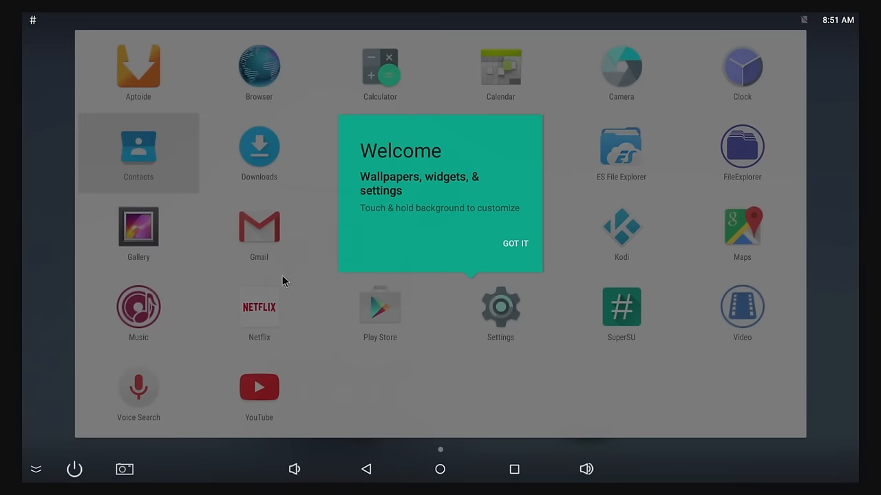
mouse_move(402, 318)
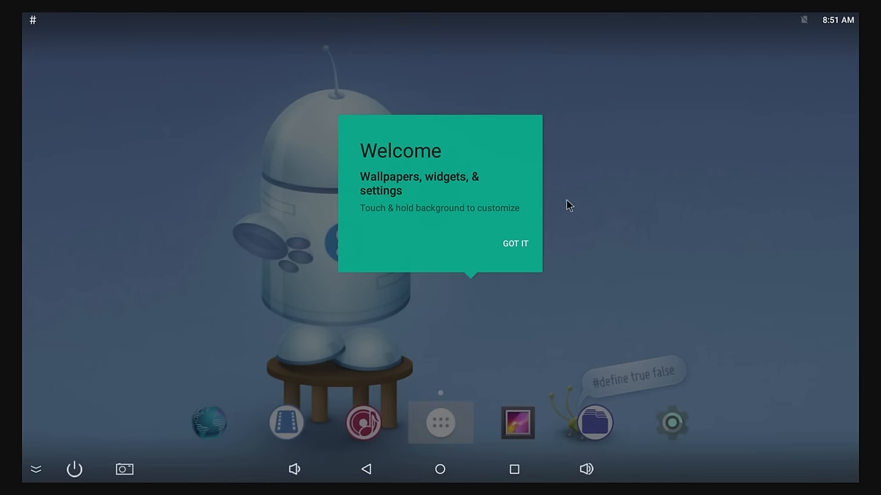
click(515, 244)
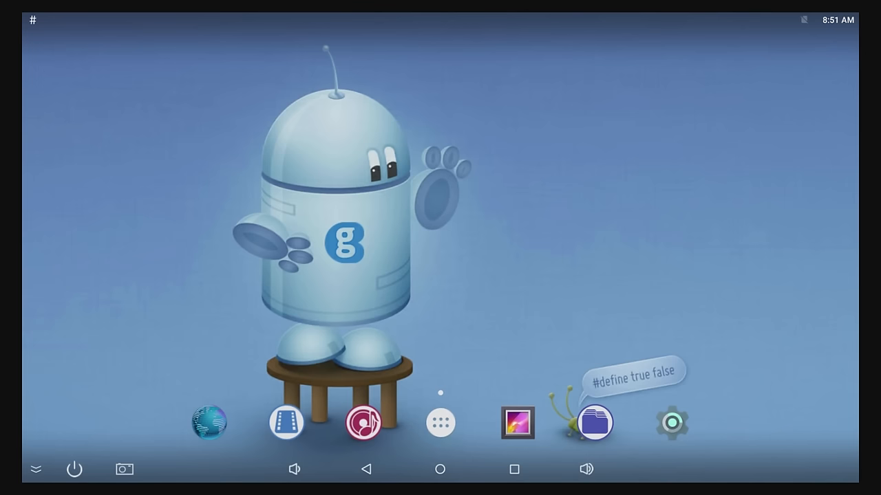
click(209, 422)
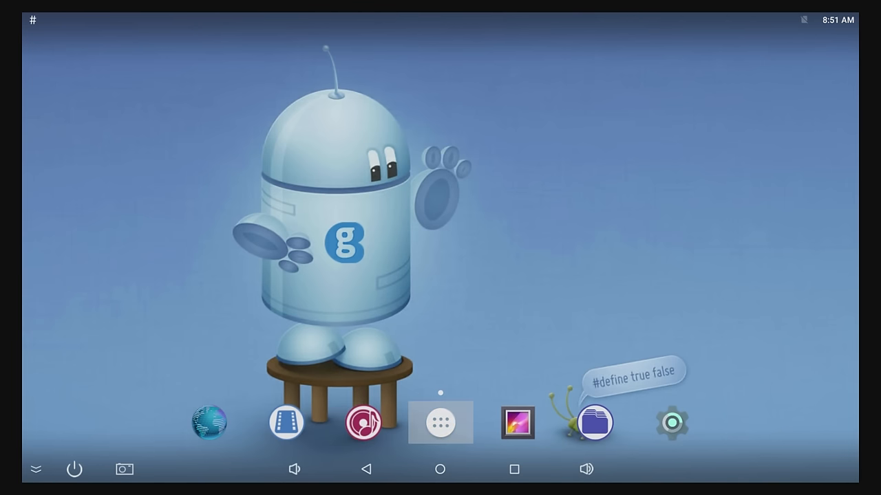
click(440, 423)
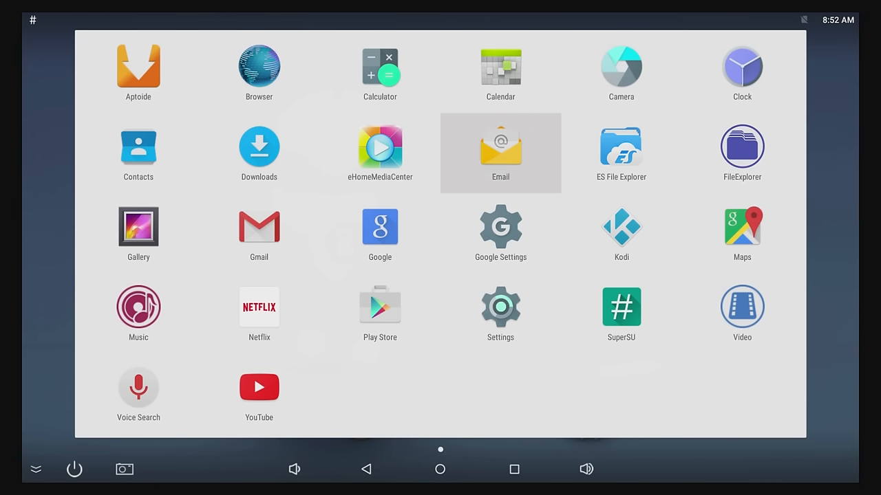
mouse_move(742, 233)
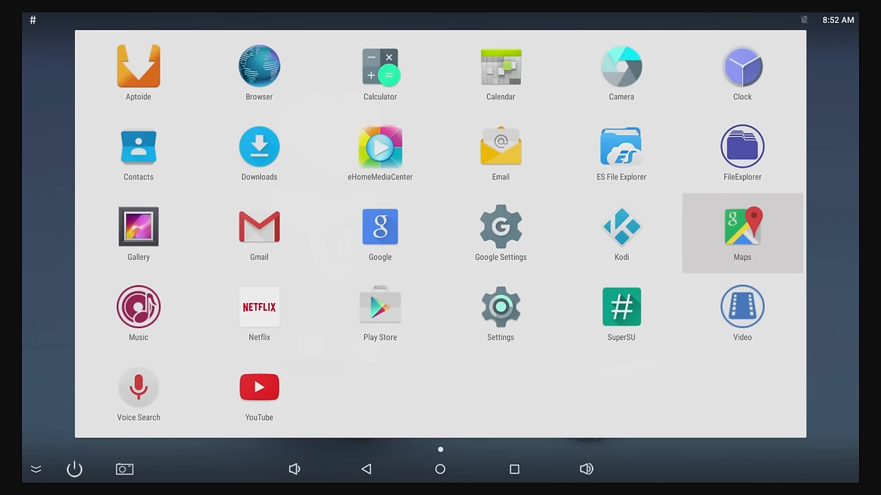
mouse_move(621, 314)
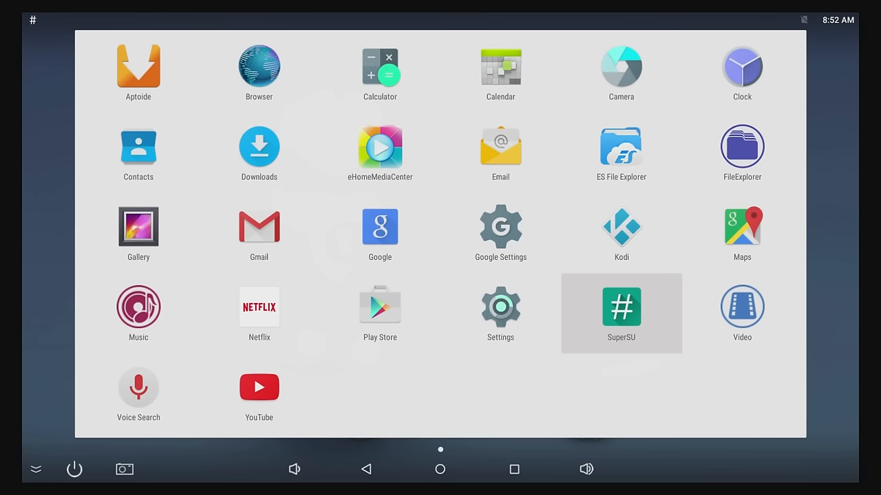
mouse_move(258, 313)
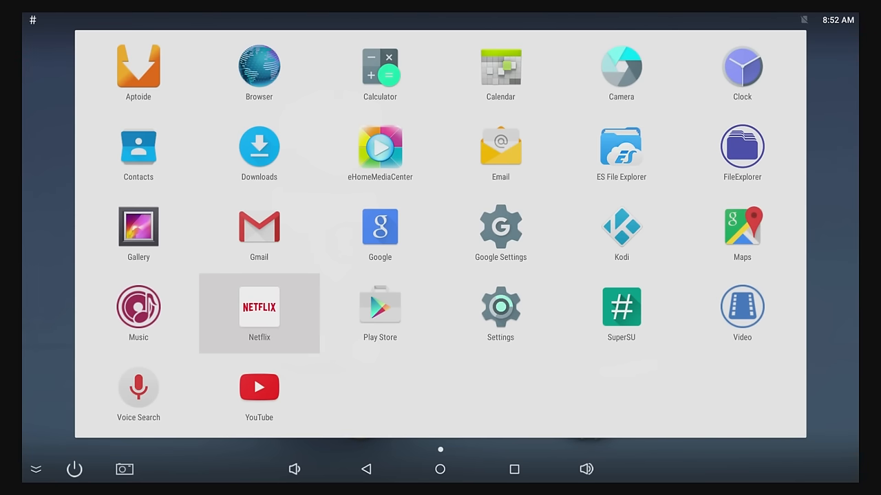
mouse_move(138, 308)
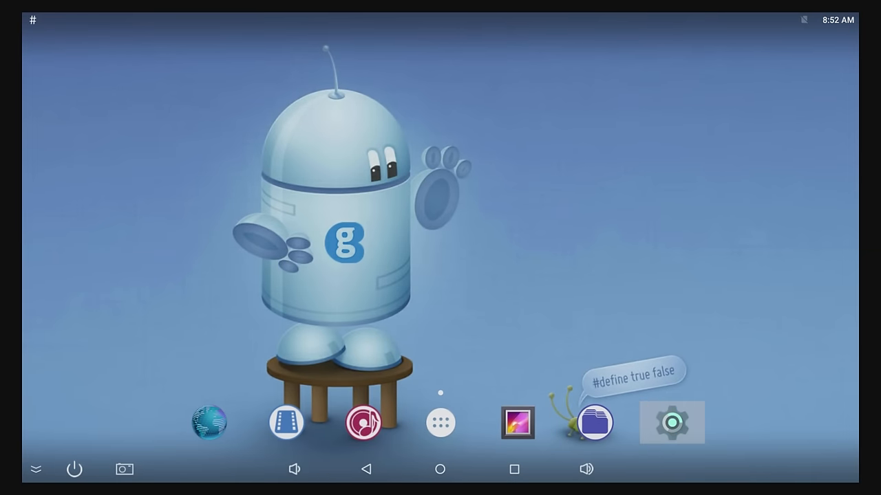
Step: Switch Wi-Fi on in Settings and connect the box to the Candide network
click(671, 422)
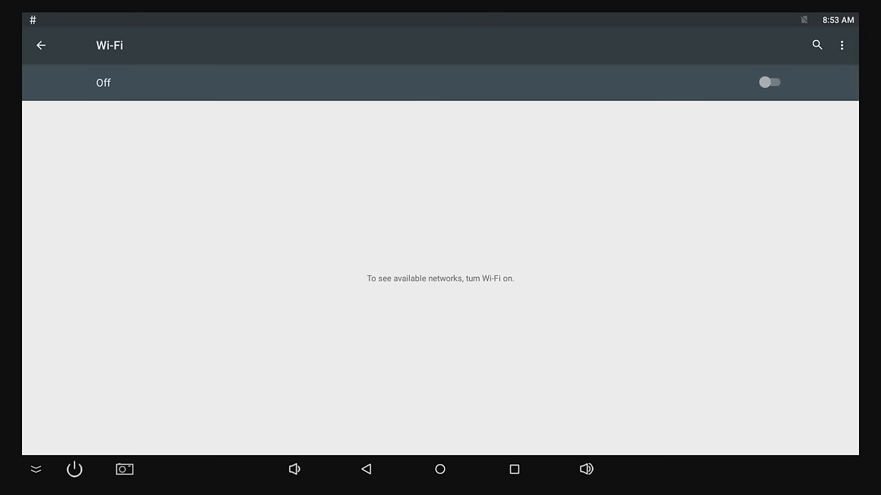
click(767, 83)
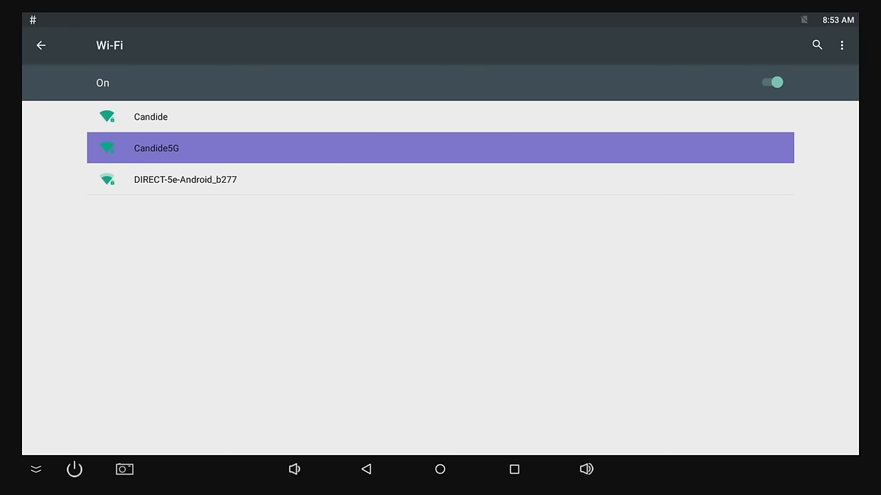
click(157, 148)
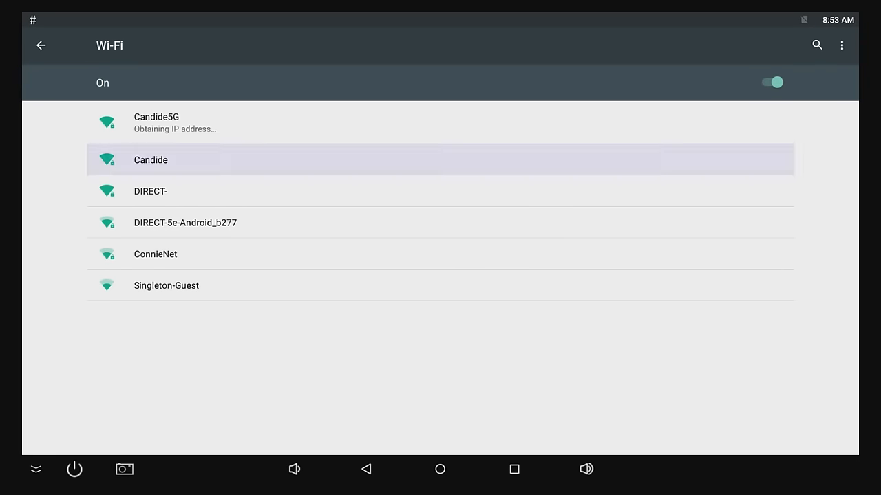
click(151, 159)
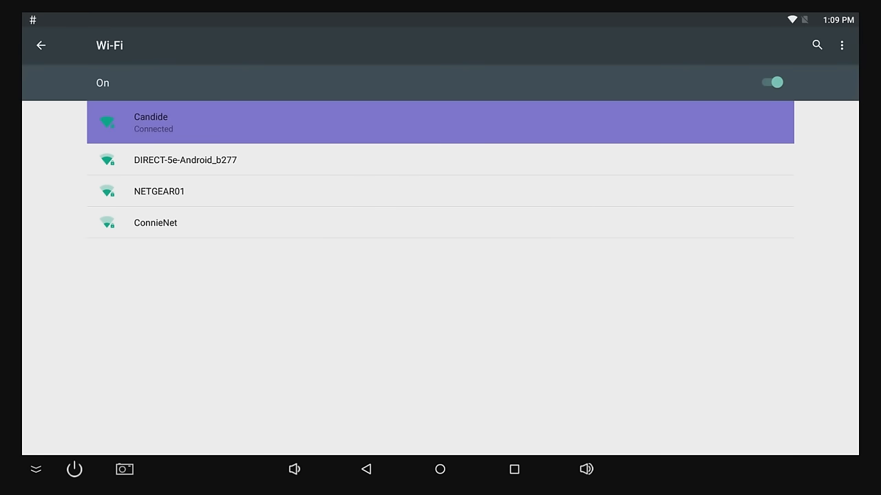
click(41, 46)
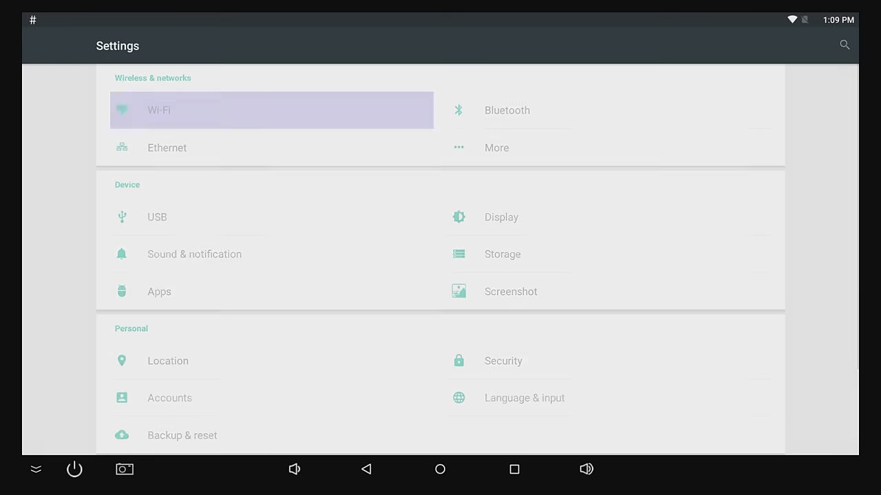
Step: Check About device, then go into the Date & time settings
scroll(down, 3)
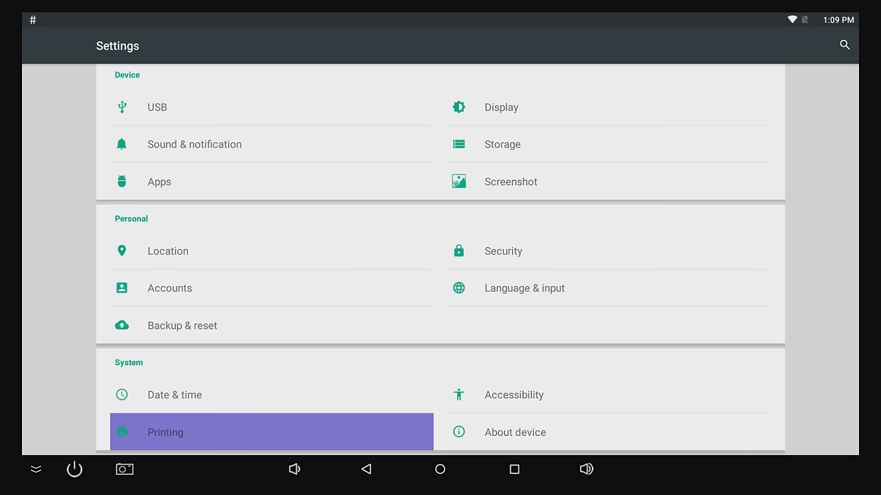
click(515, 433)
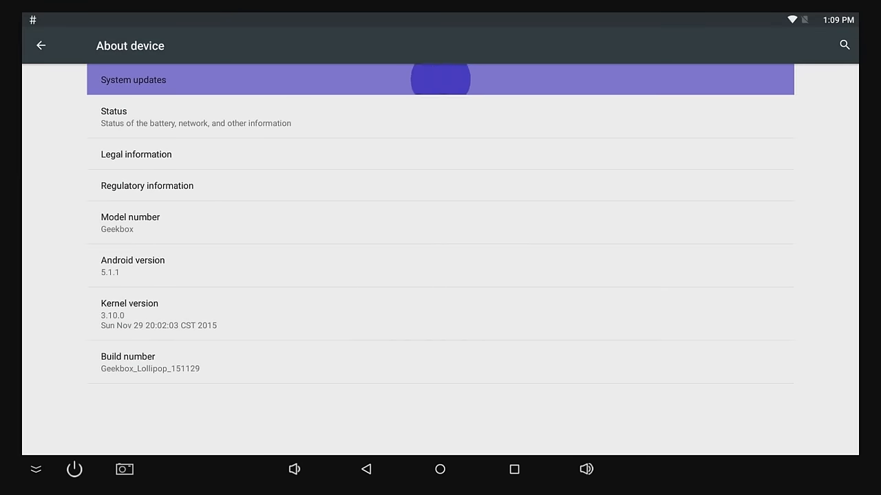
click(41, 44)
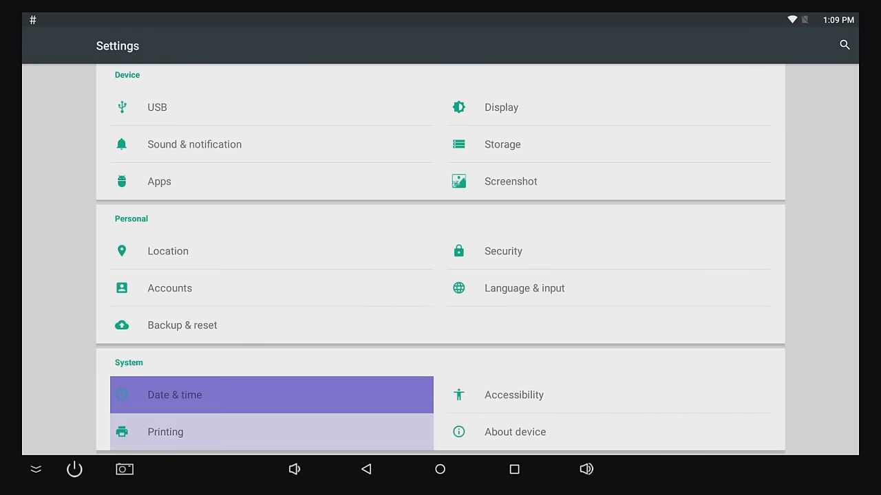
click(174, 393)
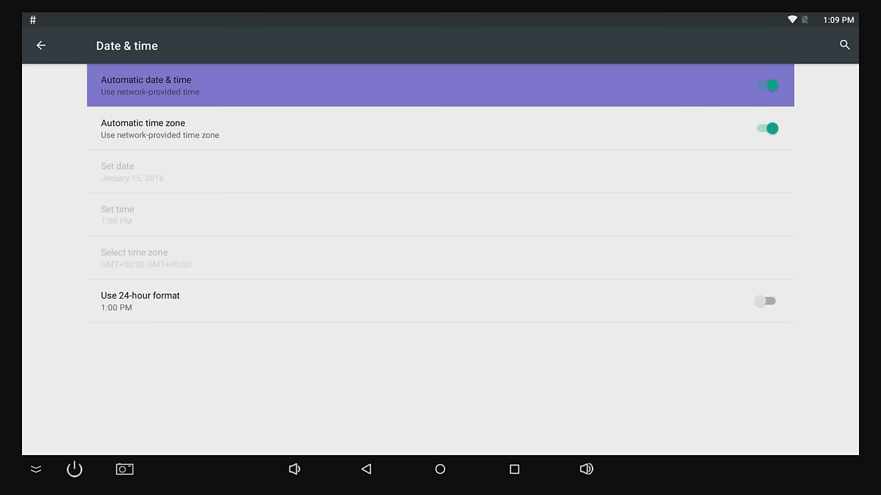
Step: Turn off Automatic time zone so the clock uses Eastern Standard Time, dismissing the SuperSU message
click(765, 128)
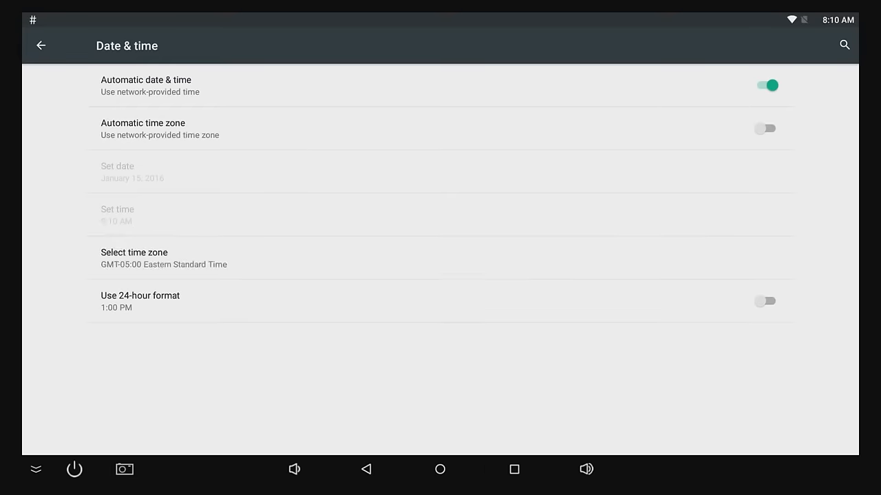
click(440, 469)
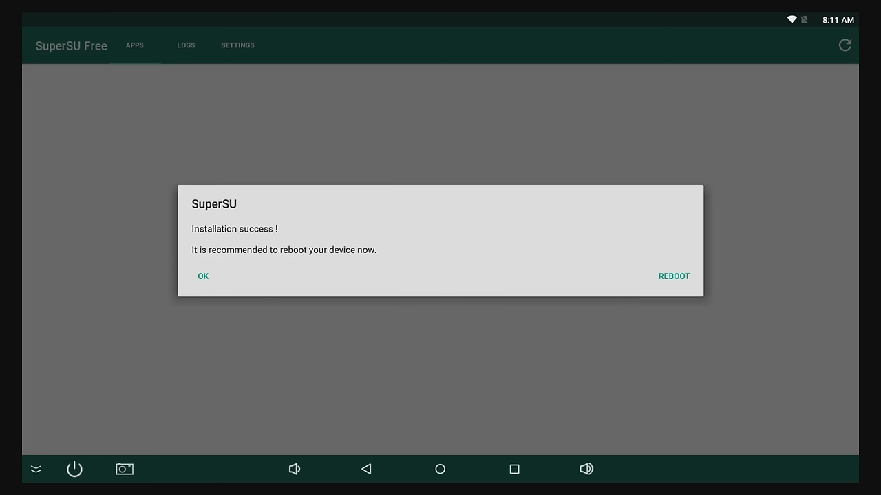
click(202, 275)
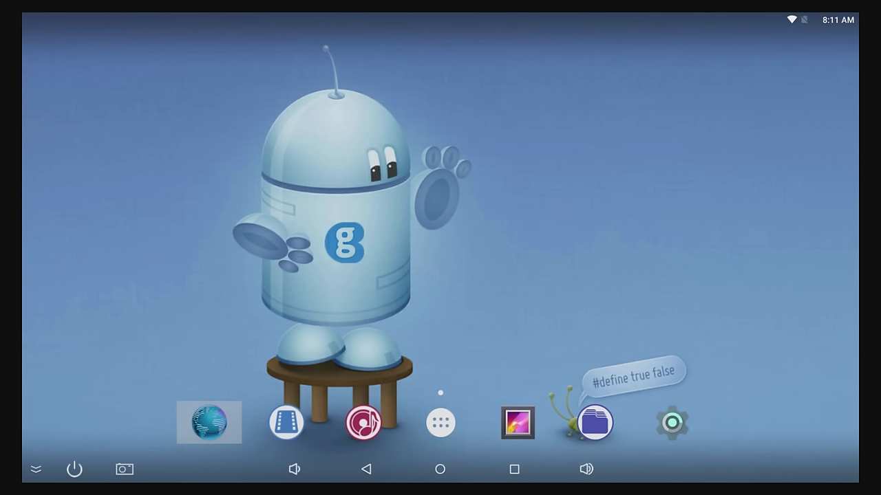
Step: Load twil.tv in the Browser over the geekbox.tv page, then return home
click(209, 422)
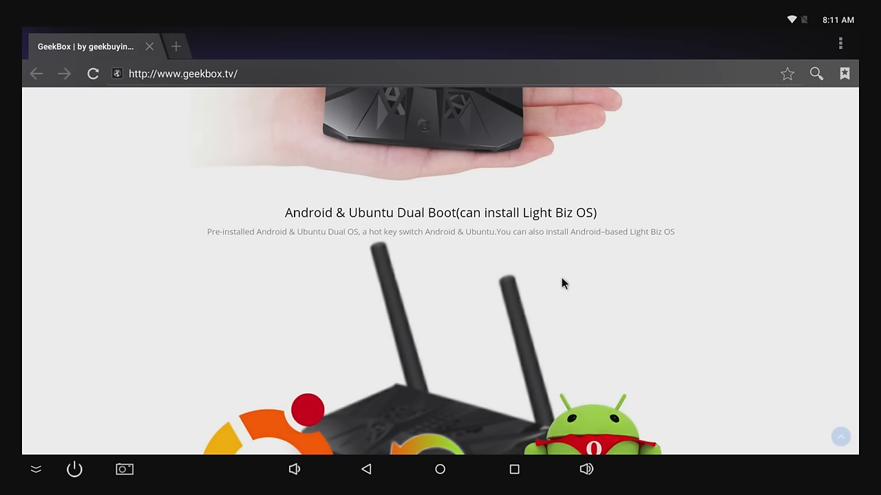
mouse_move(388, 239)
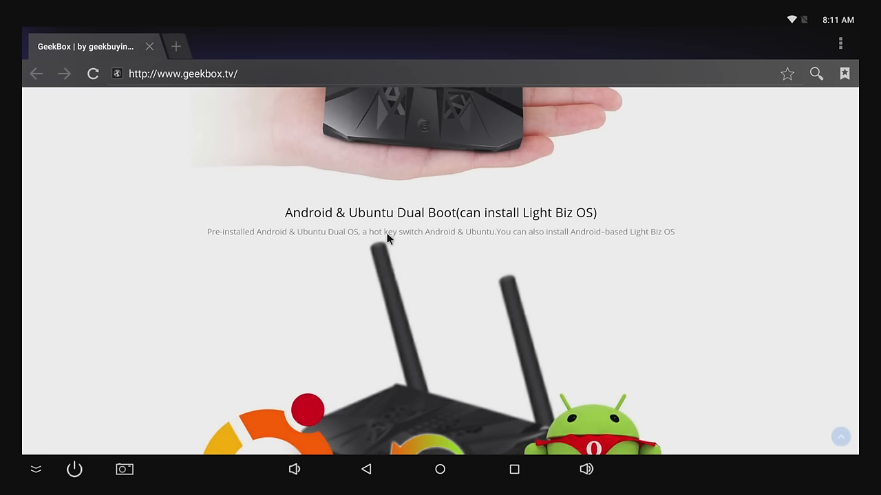
mouse_move(506, 231)
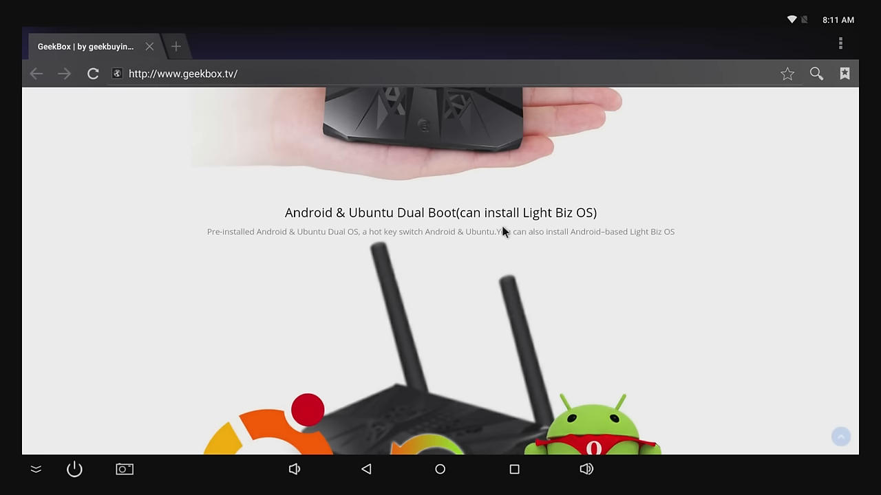
scroll(down, 3)
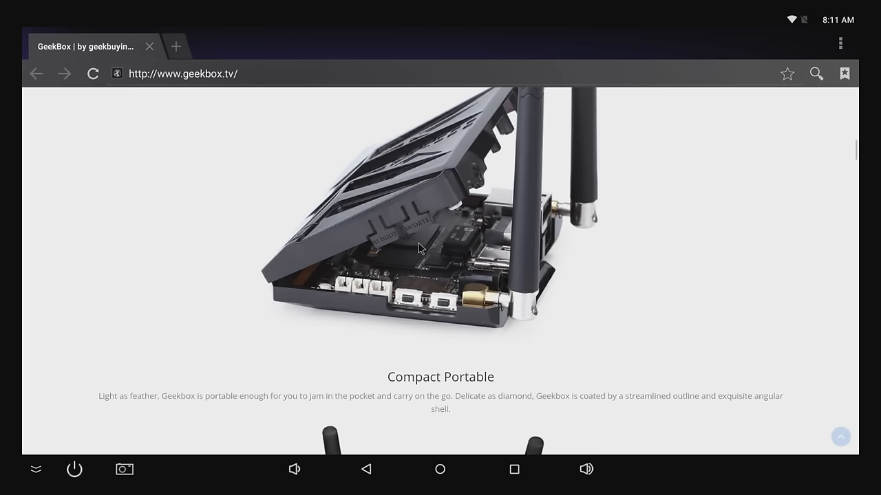
mouse_move(410, 226)
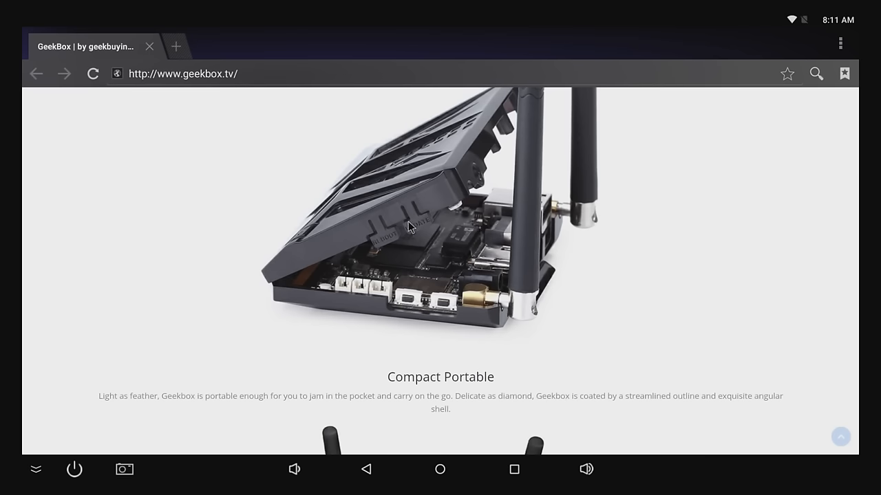
mouse_move(377, 236)
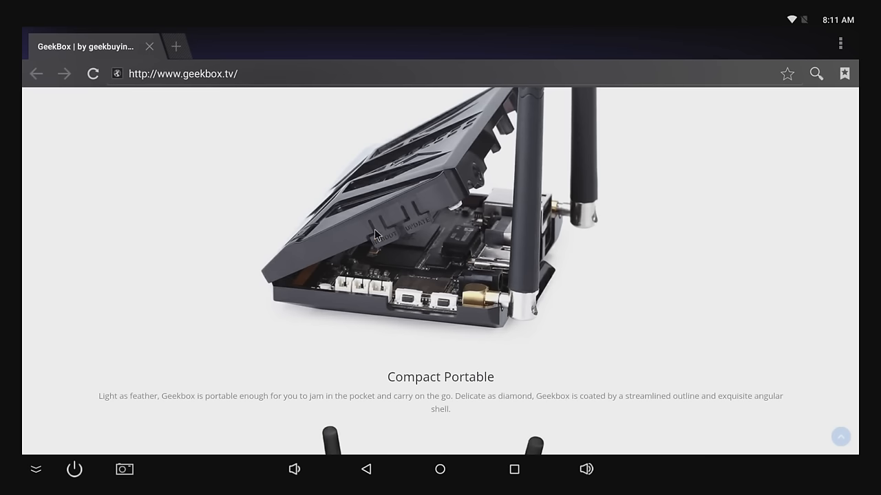
click(183, 74)
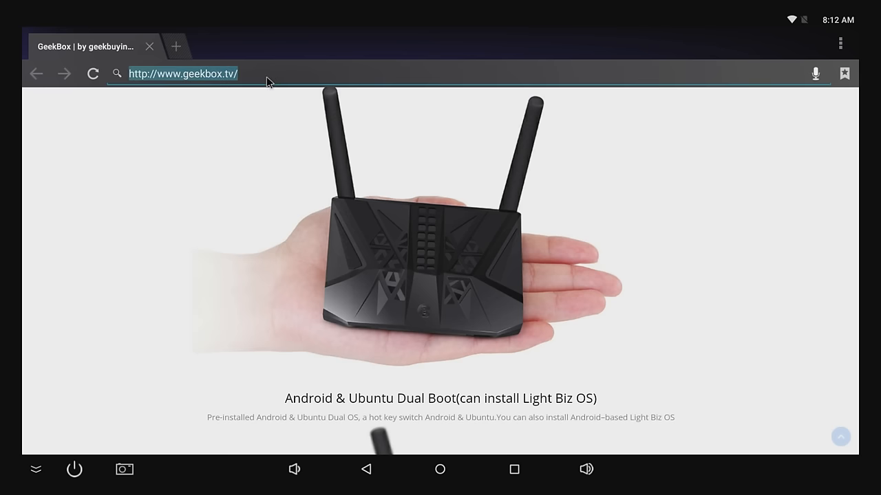
text(twil)
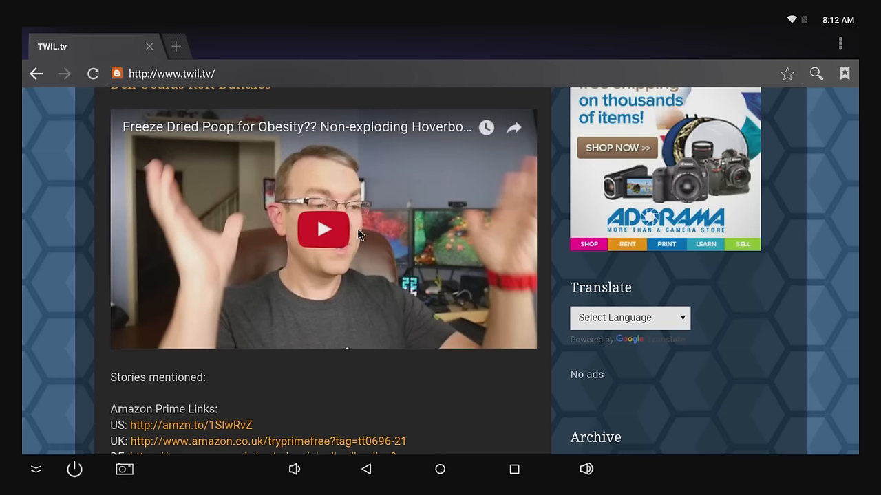
click(441, 469)
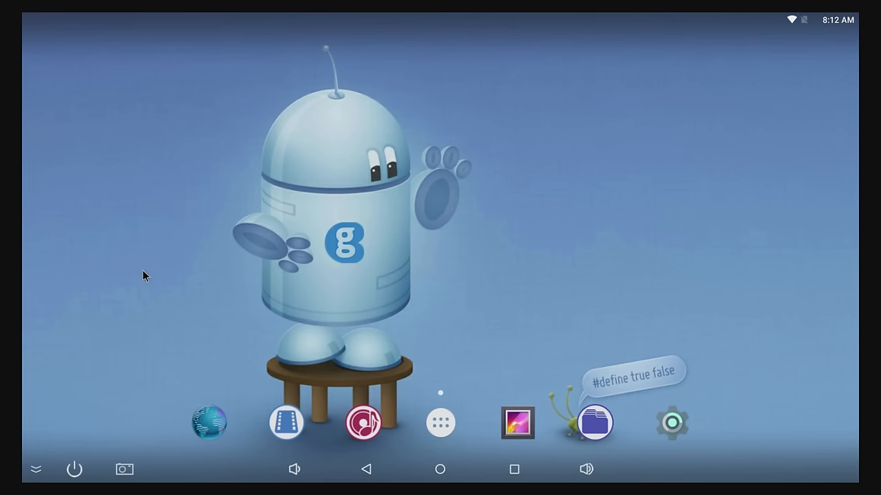
Step: Bring up the app drawer listing YouTube, Netflix, Kodi and Play Store
click(287, 424)
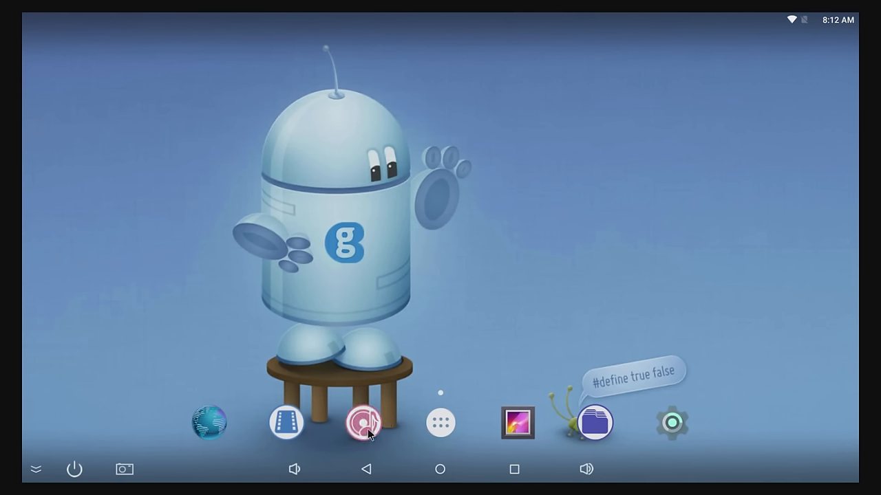
click(369, 423)
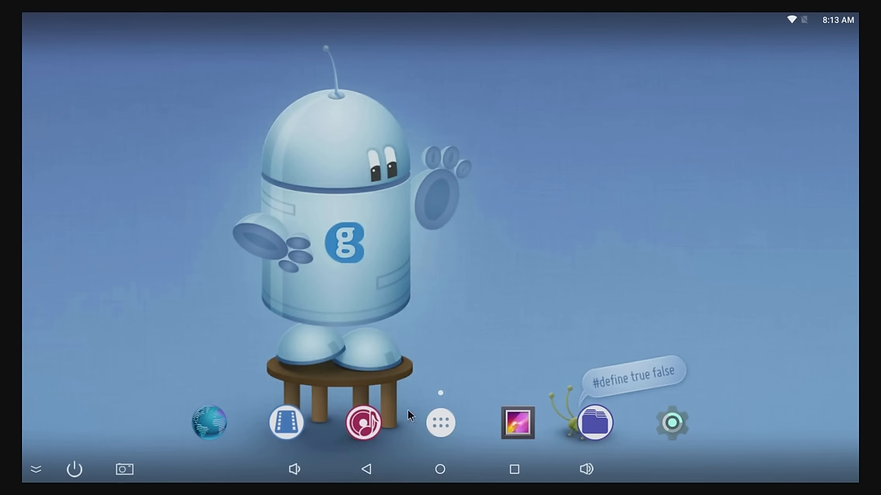
mouse_move(575, 424)
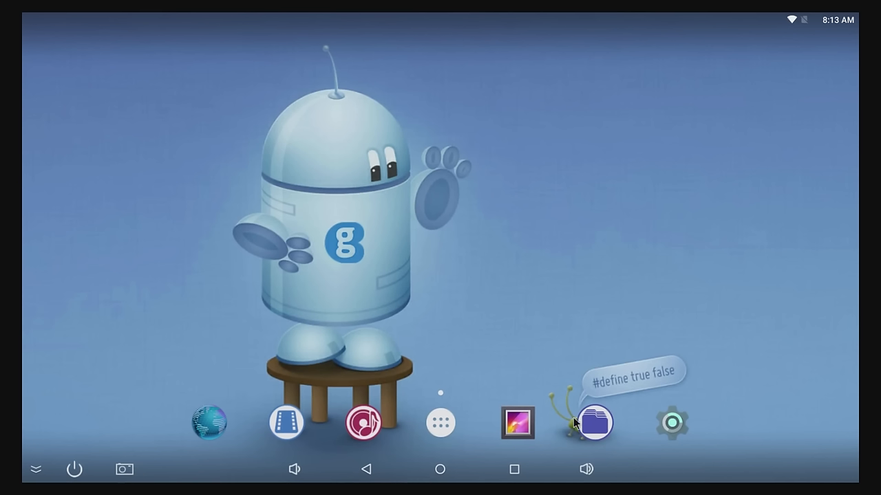
click(441, 423)
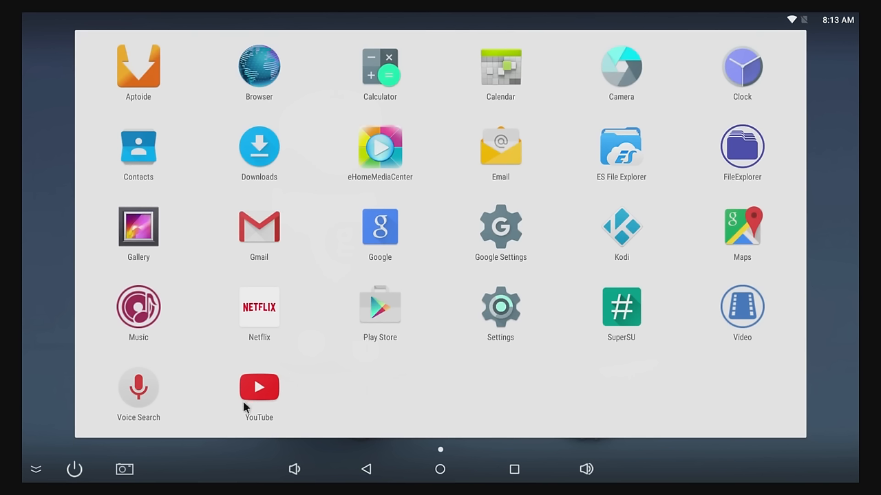
Step: Launch YouTube and agree to update it, dismissing the download error
click(259, 387)
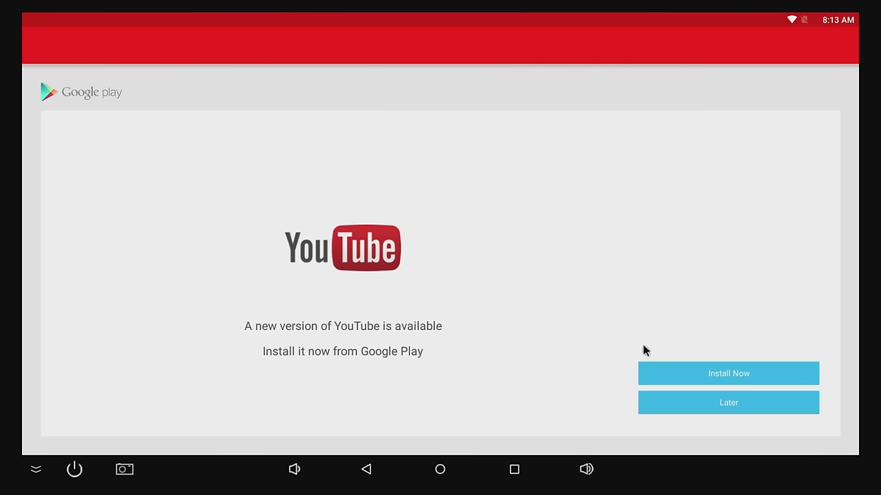
click(728, 373)
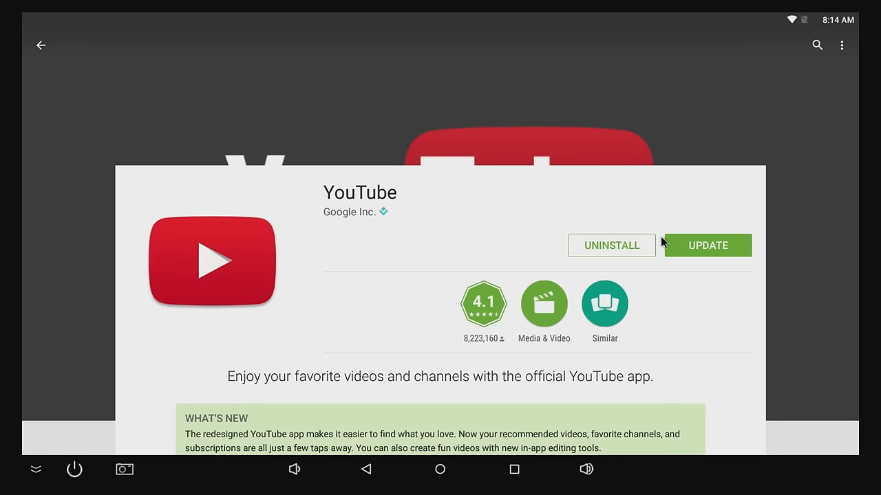
click(707, 245)
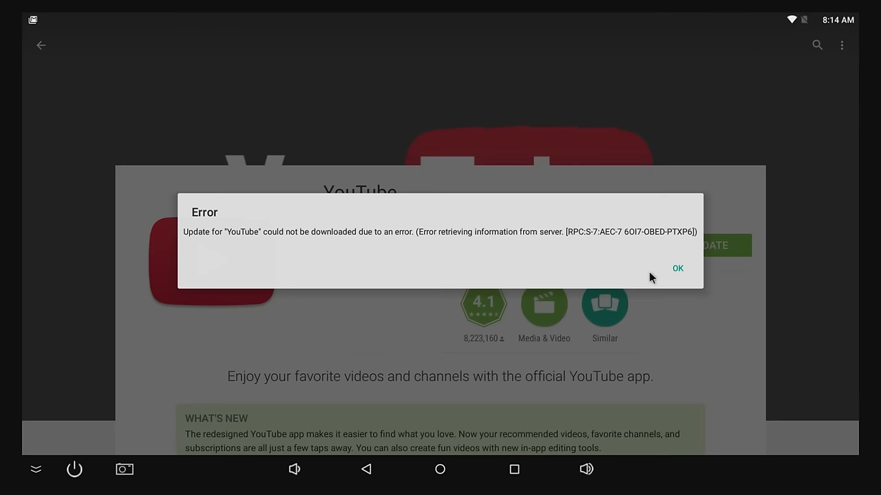
click(677, 268)
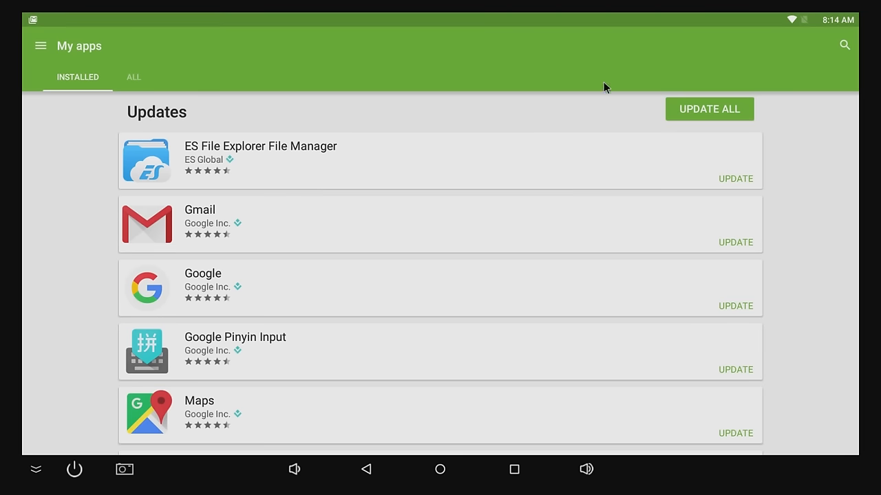
Step: Update all listed apps at once from My apps in Play Store
click(709, 108)
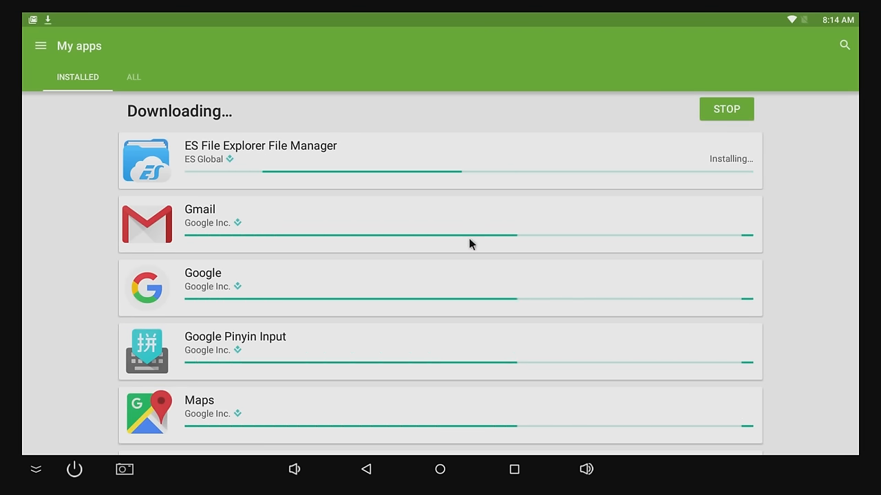
scroll(down, 3)
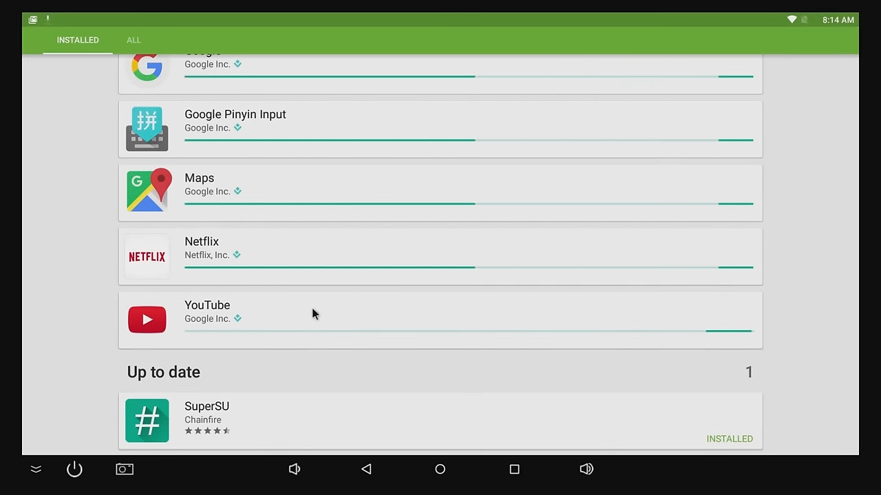
scroll(up, 3)
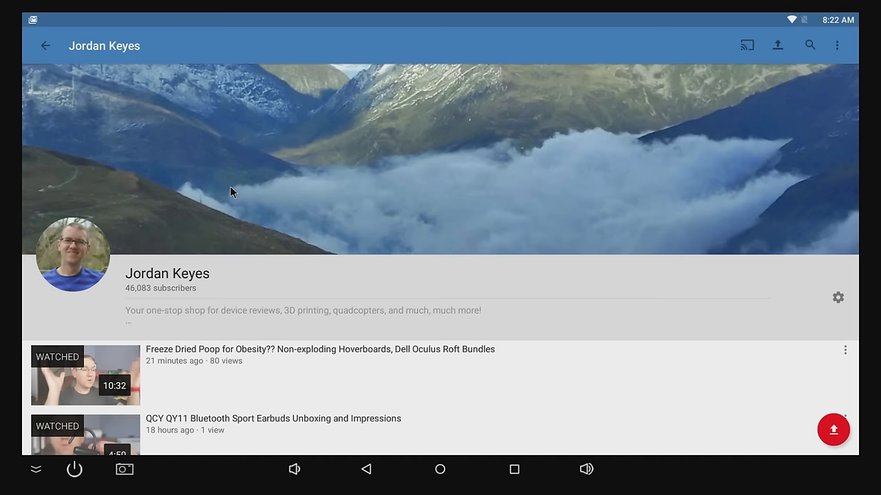
mouse_move(263, 205)
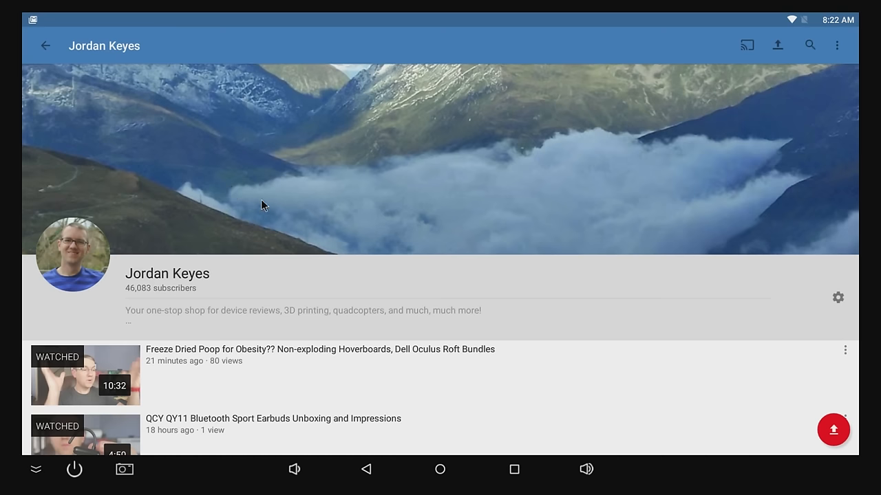
mouse_move(328, 218)
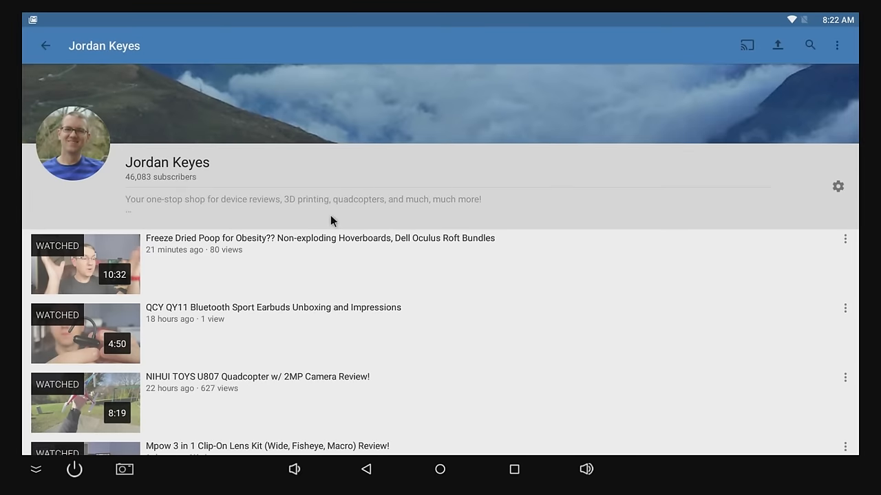
Step: Scroll through the channel's uploaded videos in YouTube
scroll(down, 3)
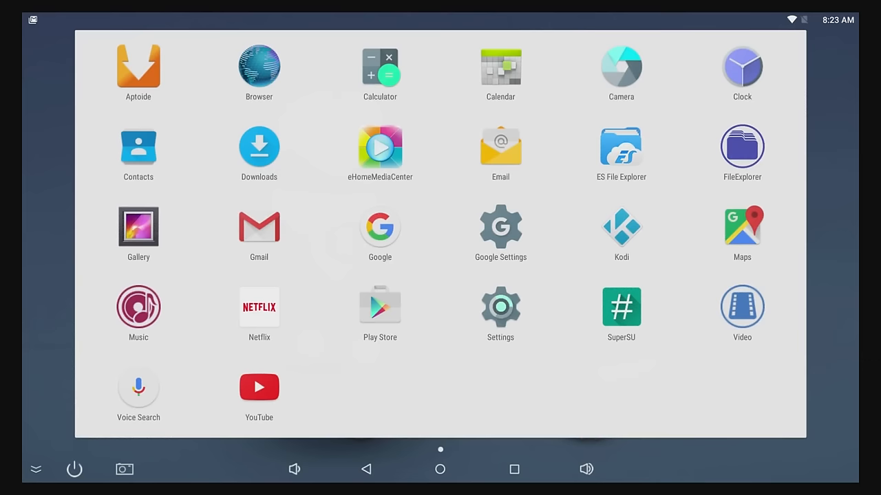
Step: Launch Kodi from the app drawer and enter its Videos section
click(441, 468)
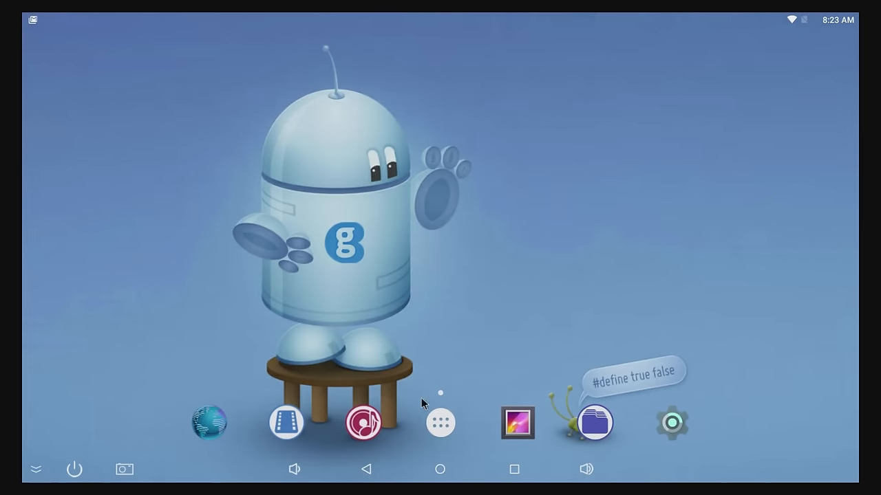
click(441, 422)
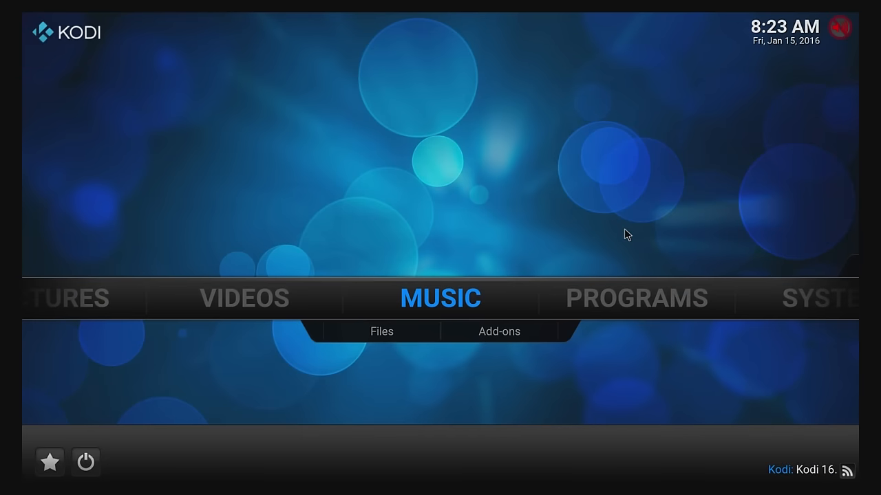
click(245, 297)
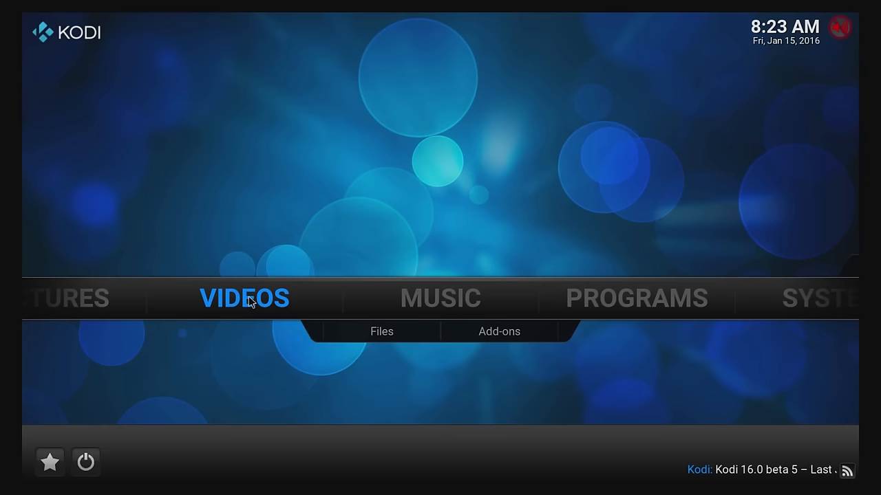
click(245, 297)
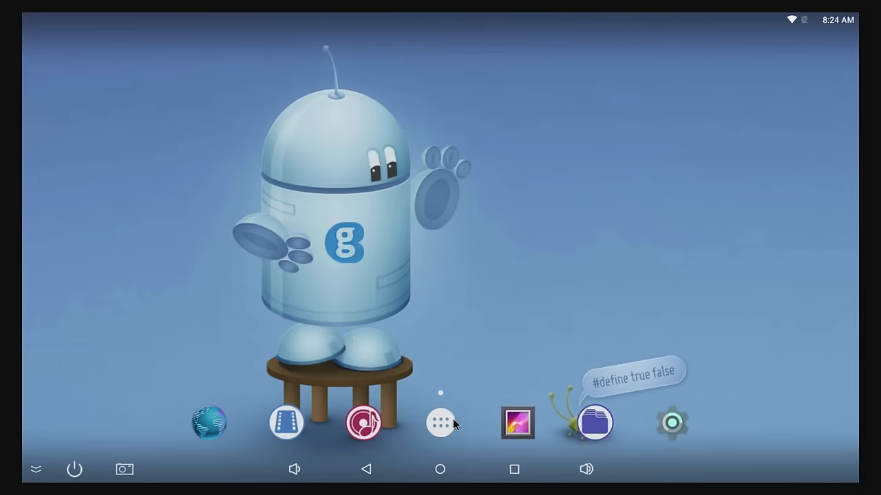
Step: Reboot the Geekbox into its Linux OS from the power options
click(440, 423)
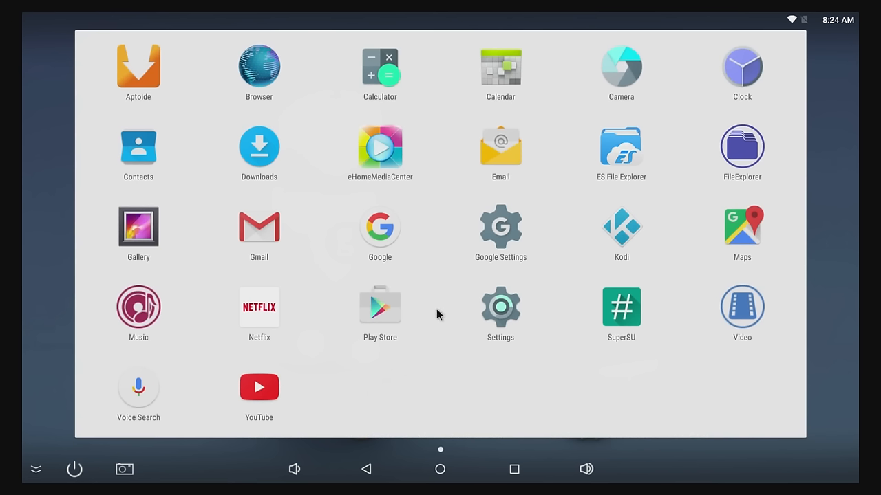
mouse_move(462, 311)
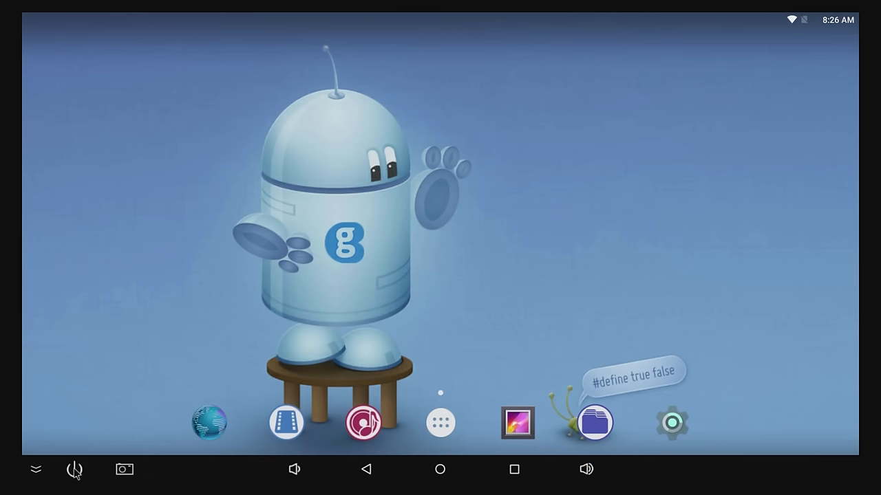
click(74, 469)
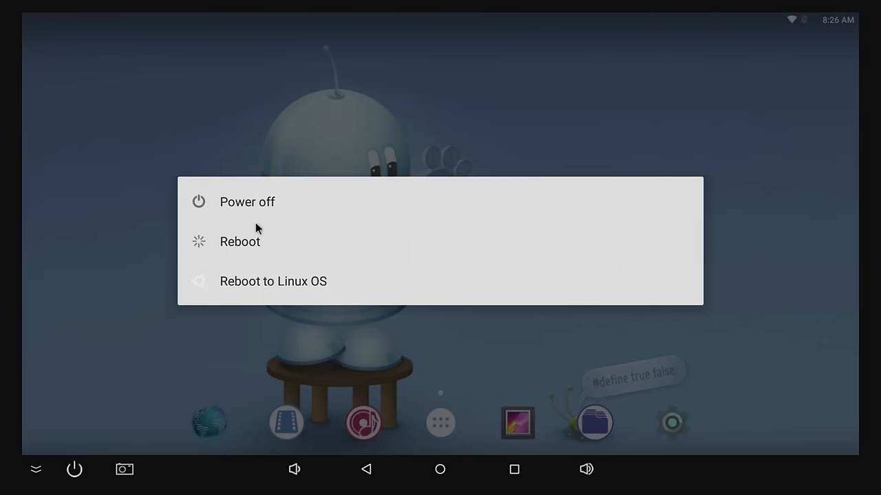
mouse_move(253, 282)
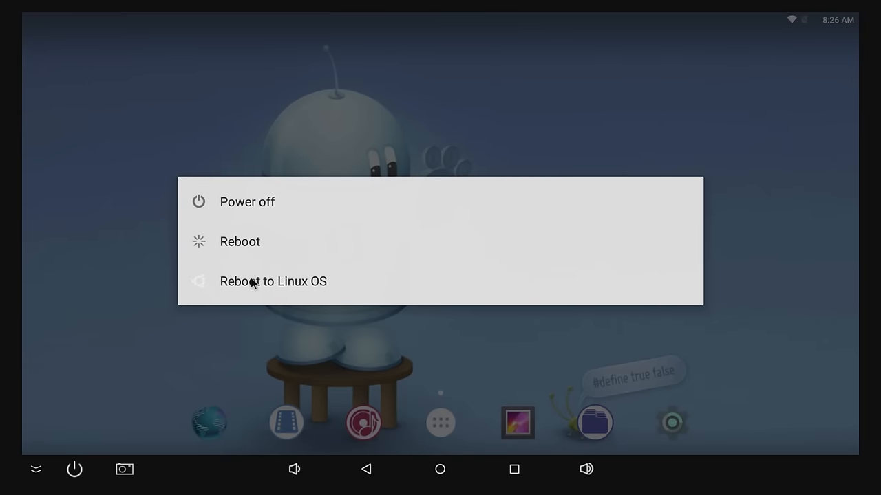
click(273, 281)
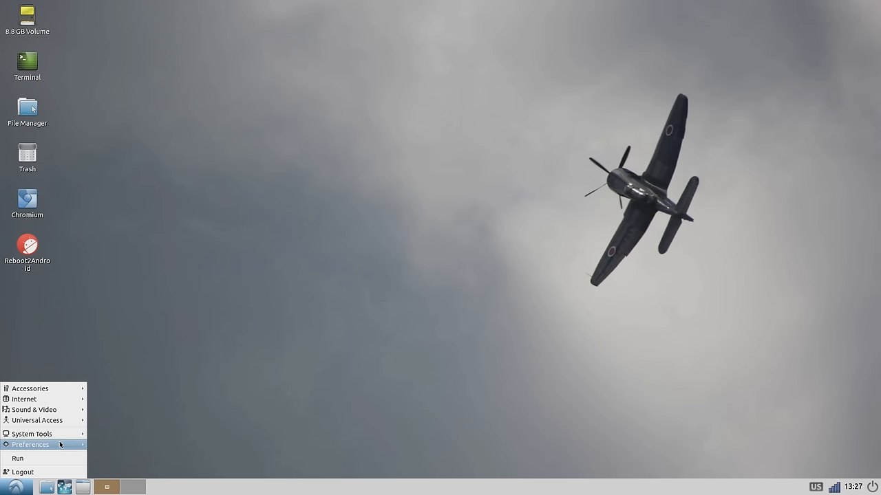
mouse_move(38, 421)
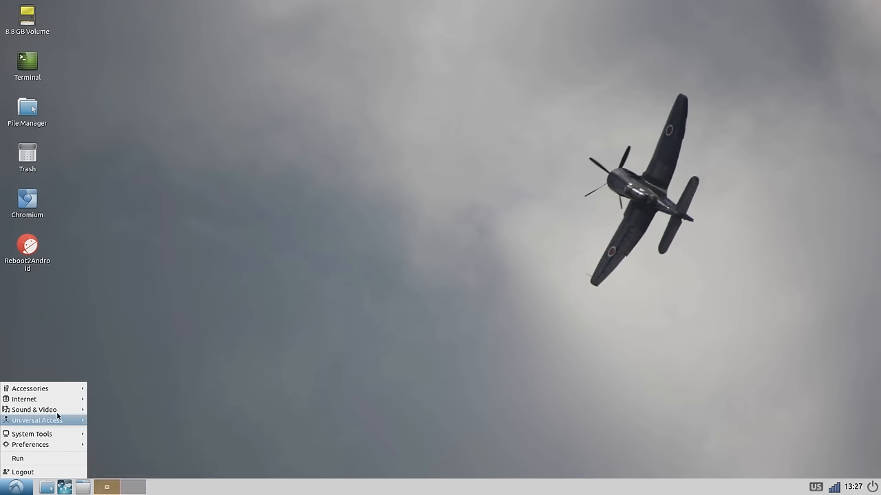
mouse_move(30, 388)
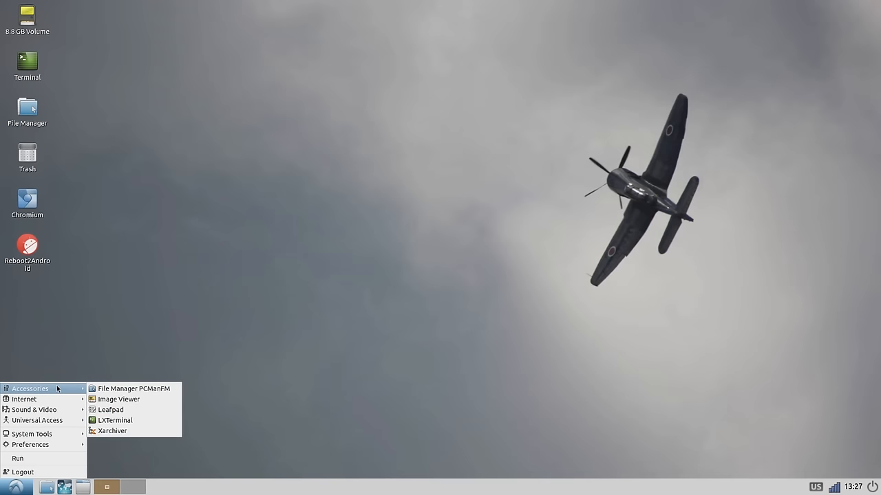
mouse_move(25, 399)
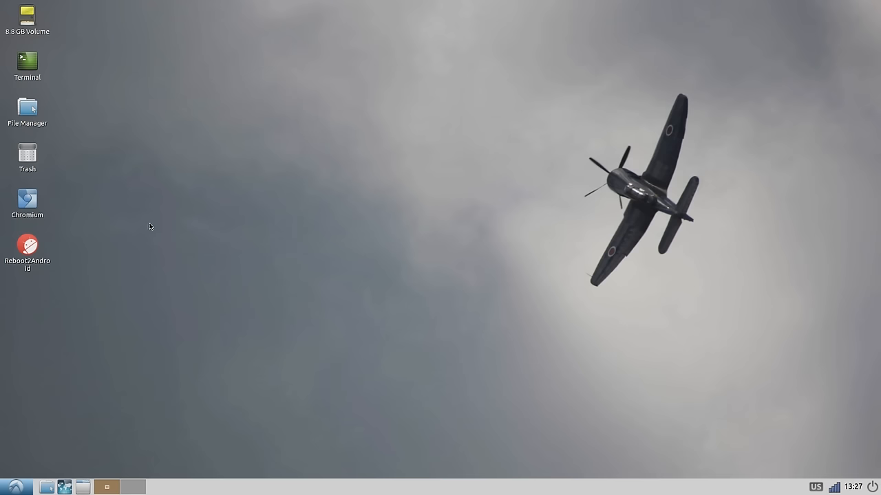
Step: Run sudo apt-get update && sudo apt-get upgrade in LXTerminal, then reopen the applications menu
double_click(28, 62)
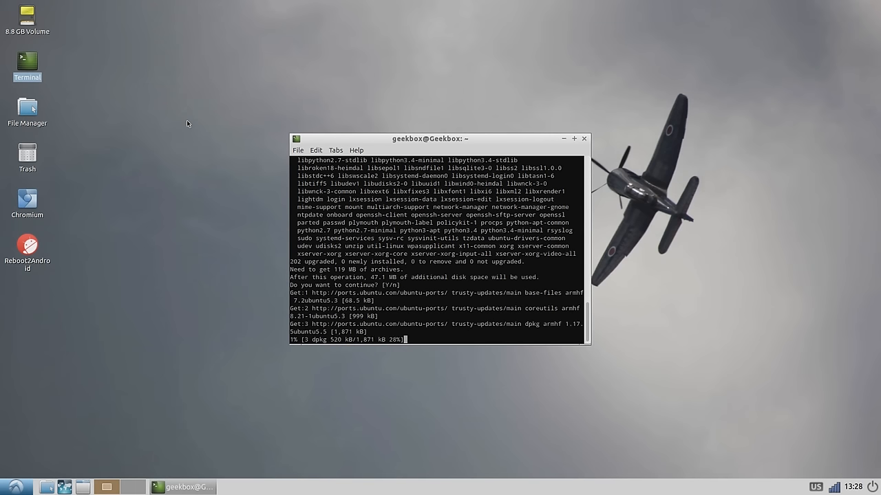
click(8, 487)
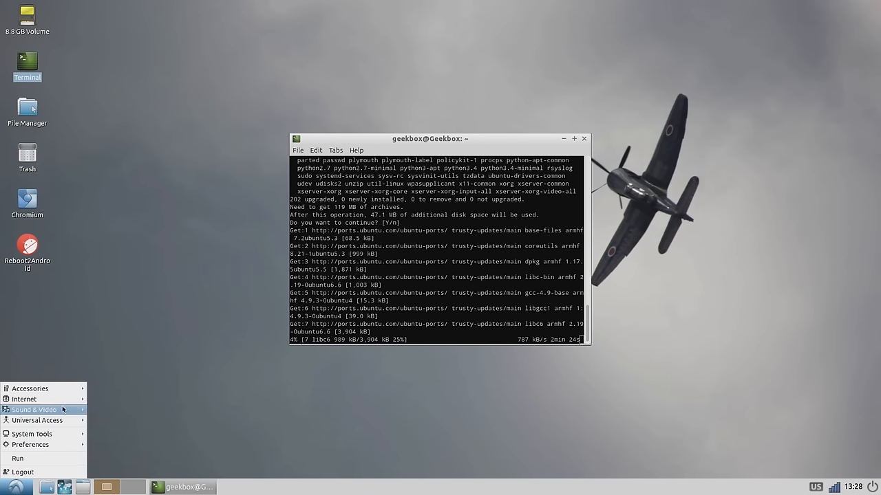